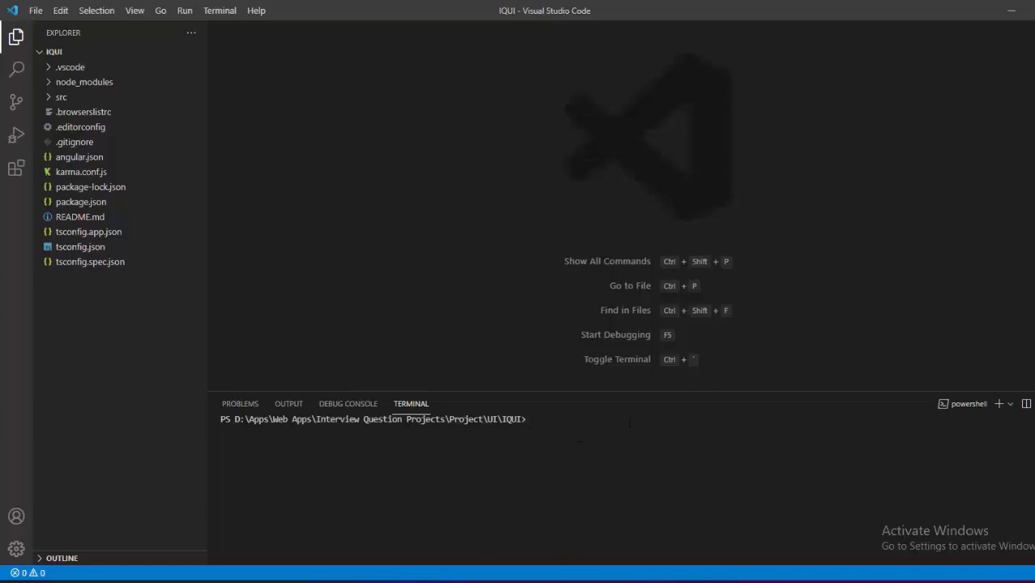
Run 'ng serve -o' in the PowerShell terminal, which fails with the script-execution error
type("ng")
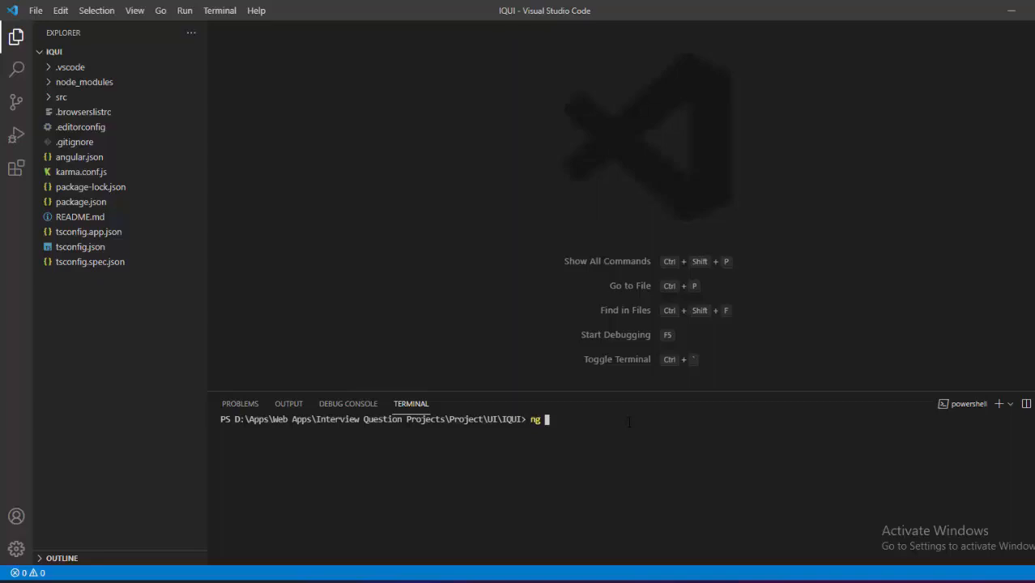
type("serve")
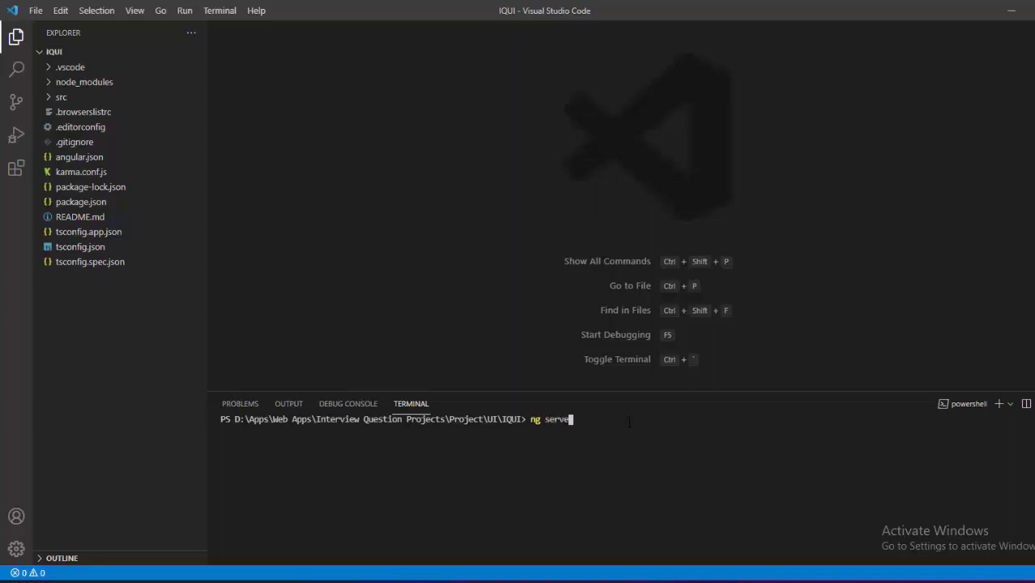
type("-o")
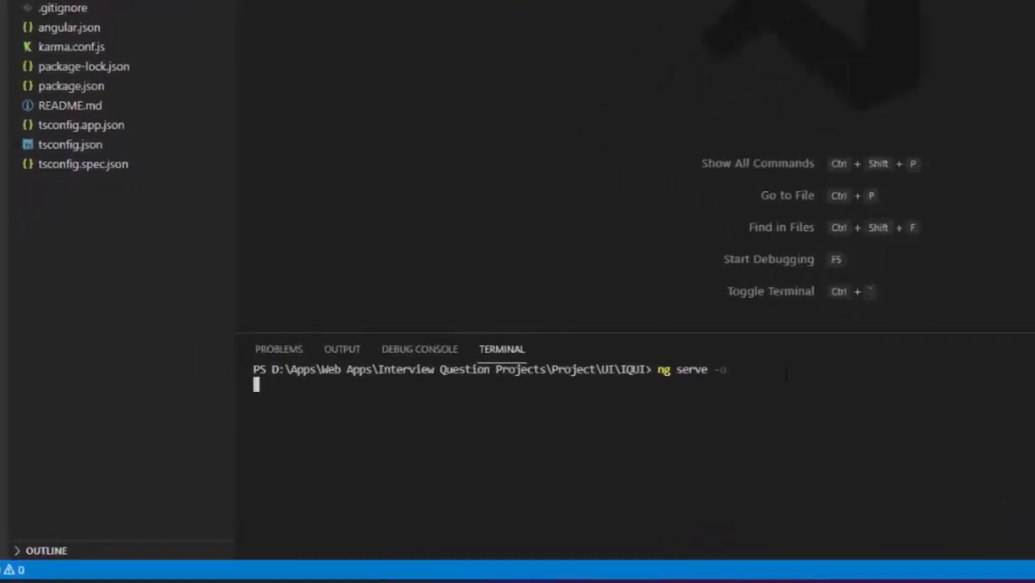
key("Return")
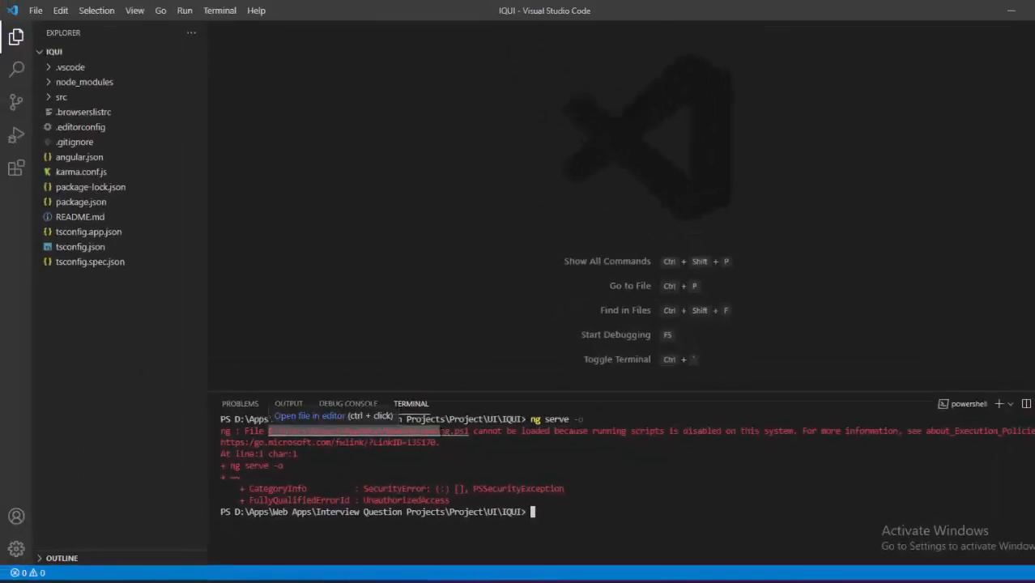
mouse_move(545, 334)
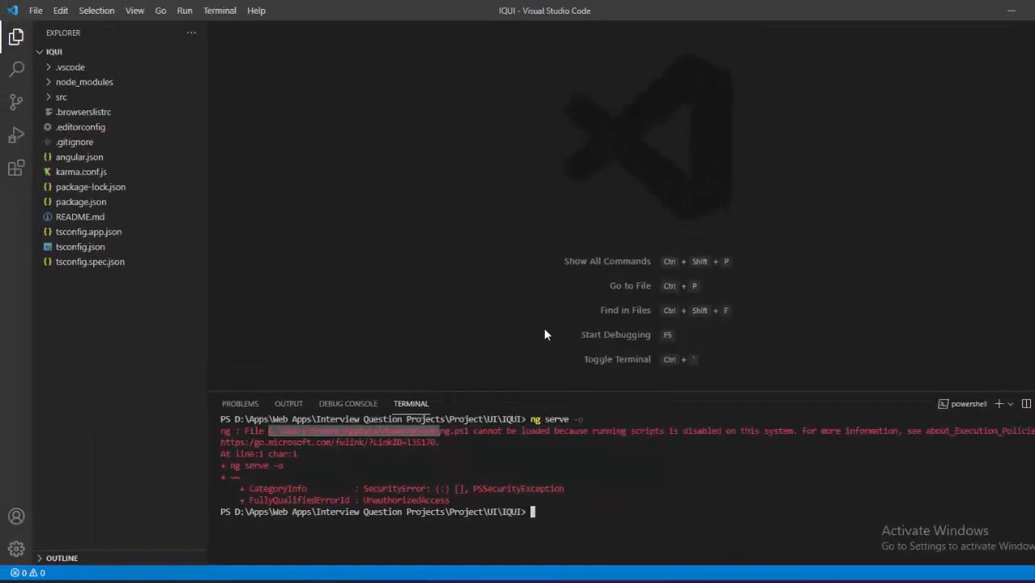
mouse_move(502, 325)
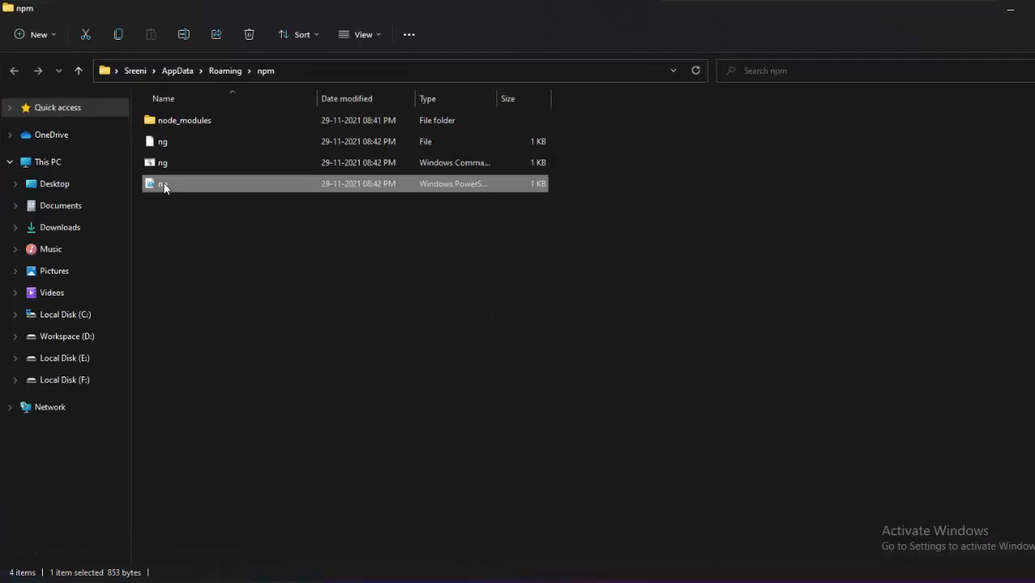
right_click(163, 183)
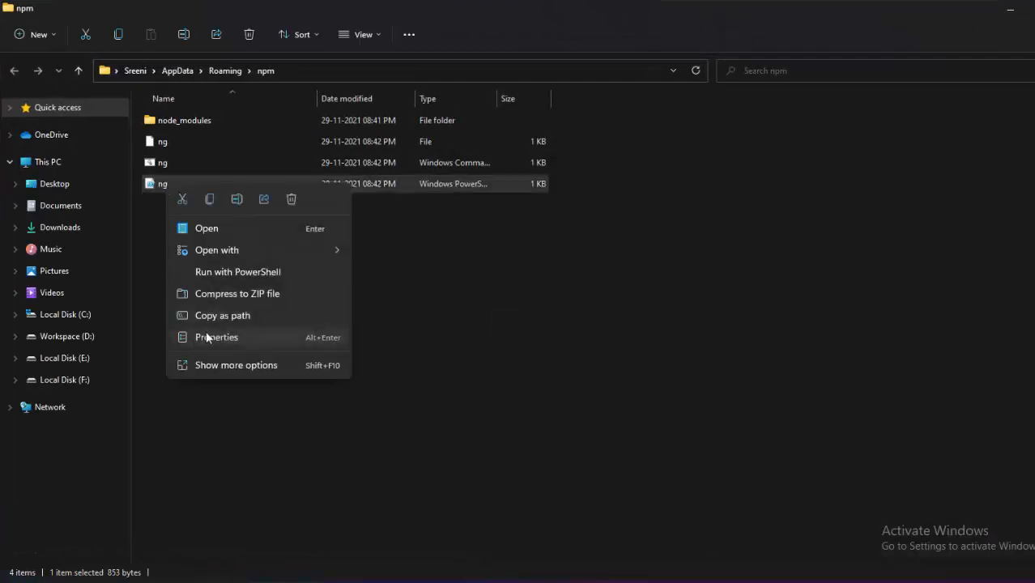
left_click(217, 336)
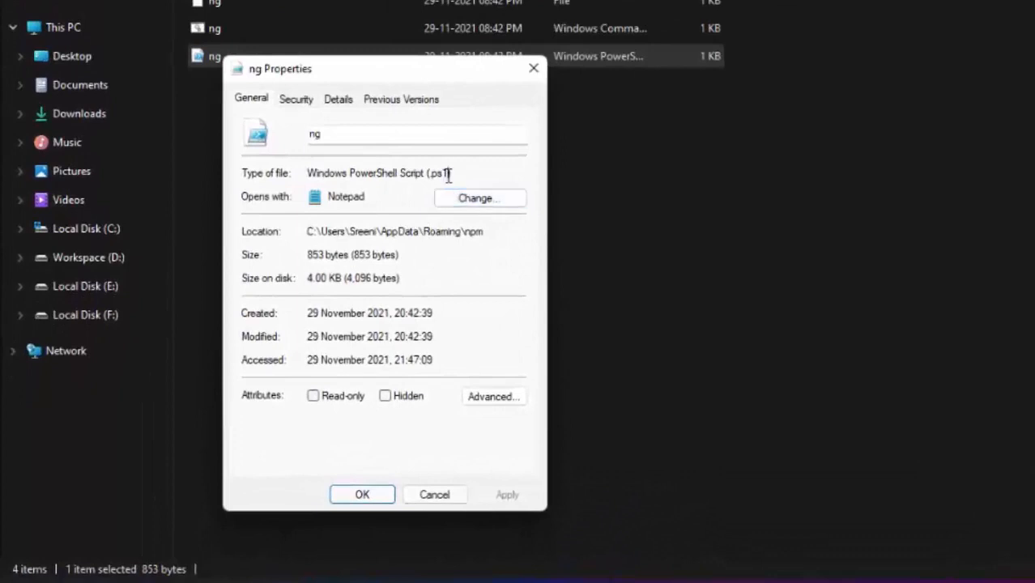
left_click(434, 495)
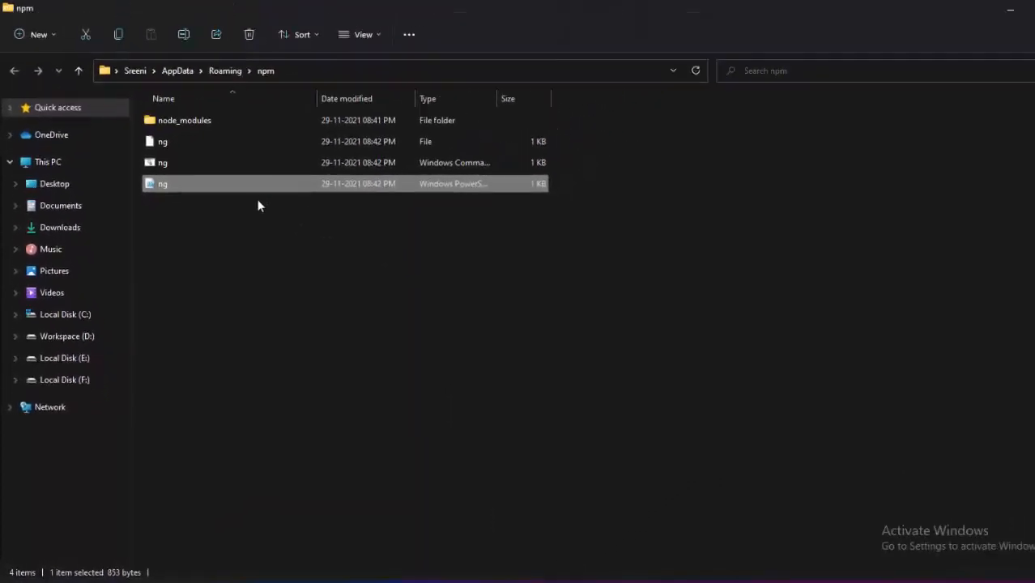
Delete the ng PowerShell script from the npm folder via its context menu
right_click(162, 183)
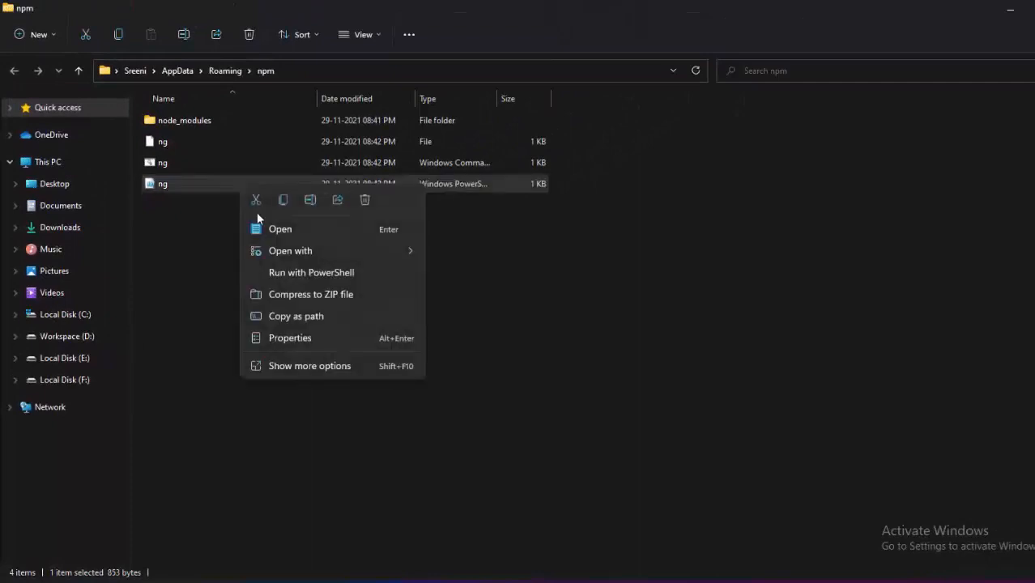
mouse_move(365, 200)
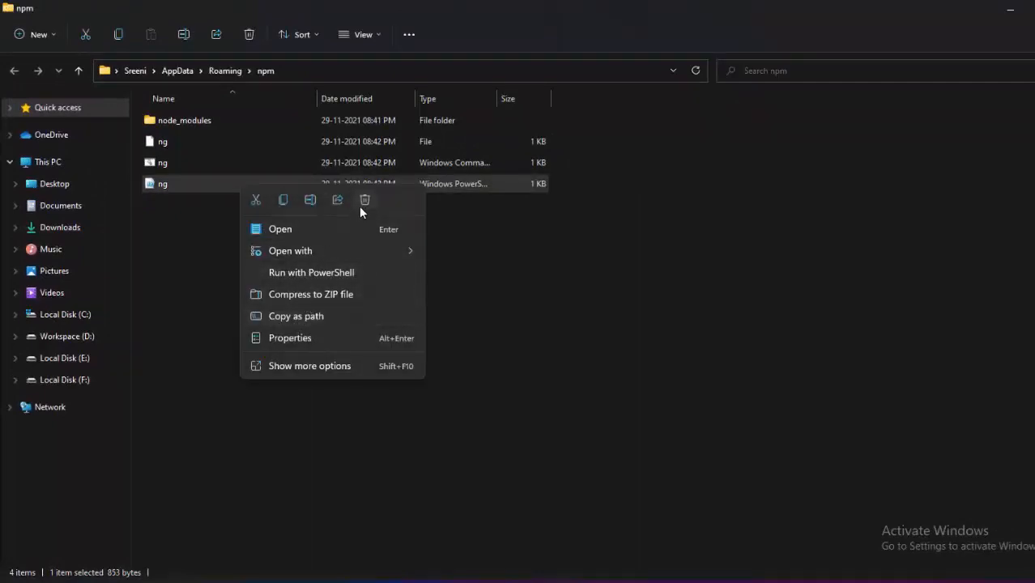
left_click(364, 200)
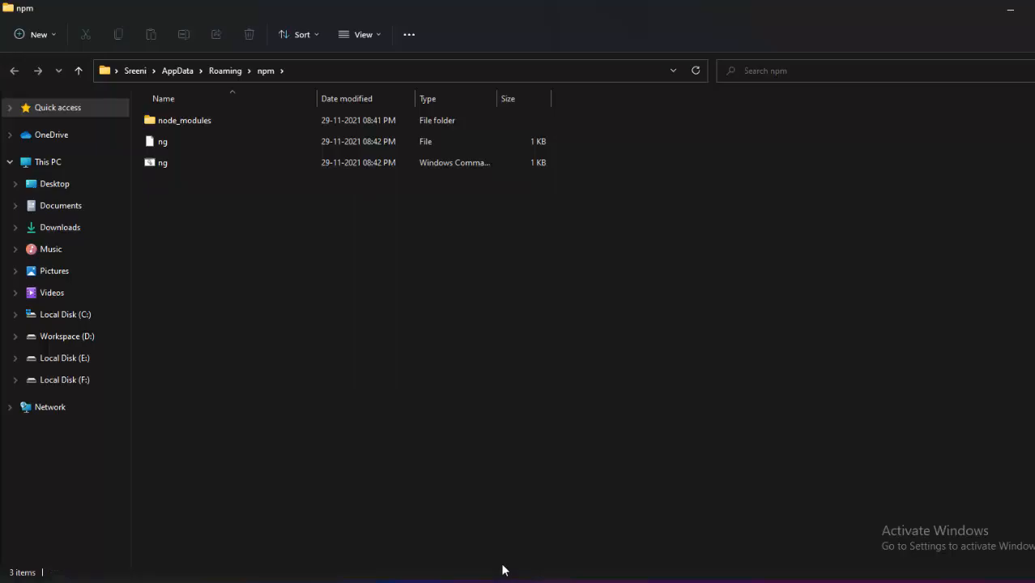